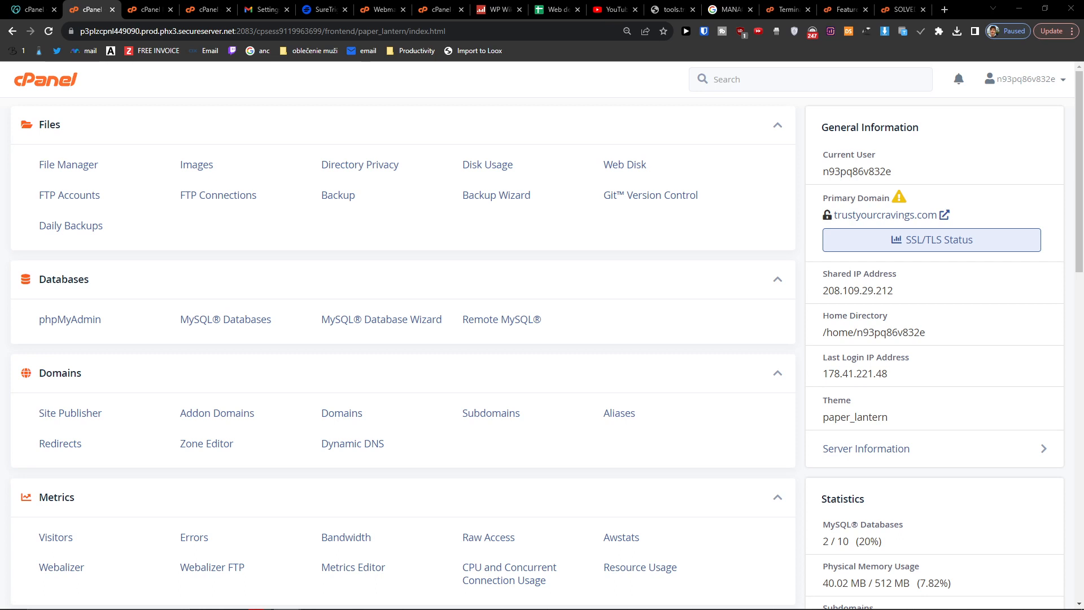
{"action": "mouse_move", "coordinate": [127, 202]}
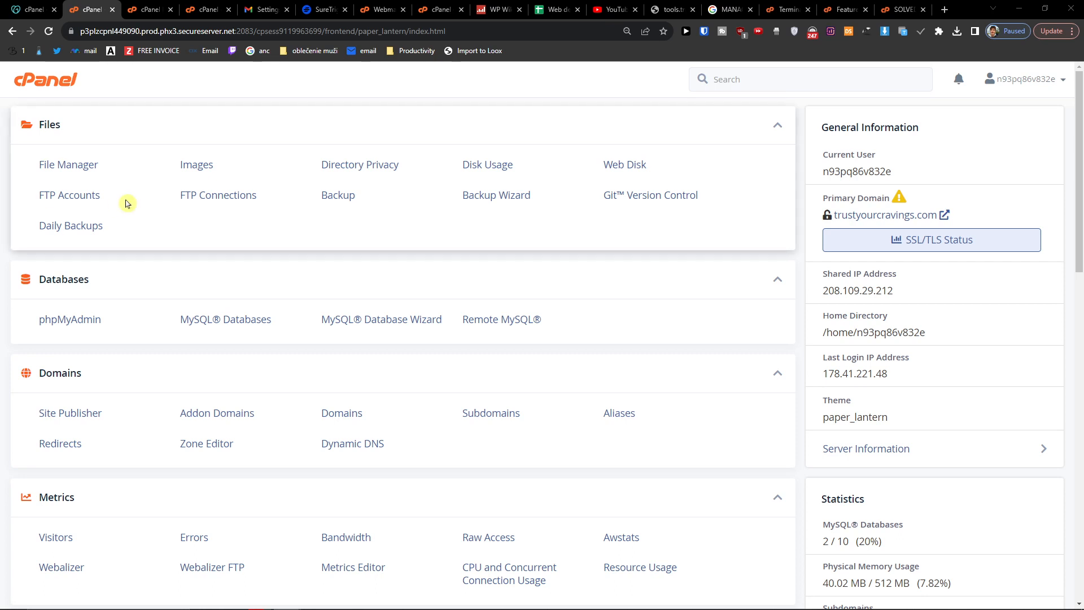
Open wp-config.php from public_html in the File Manager's code editor and confirm the edit prompt.
{"action": "left_click", "coordinate": [68, 163]}
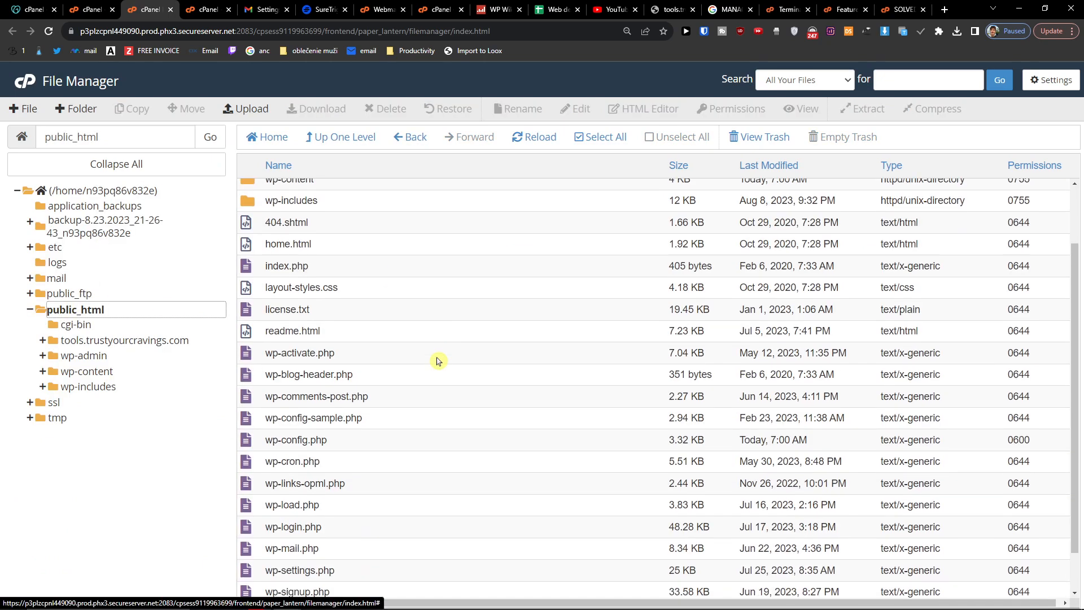
{"action": "scroll", "scroll_direction": "down", "scroll_amount": 3}
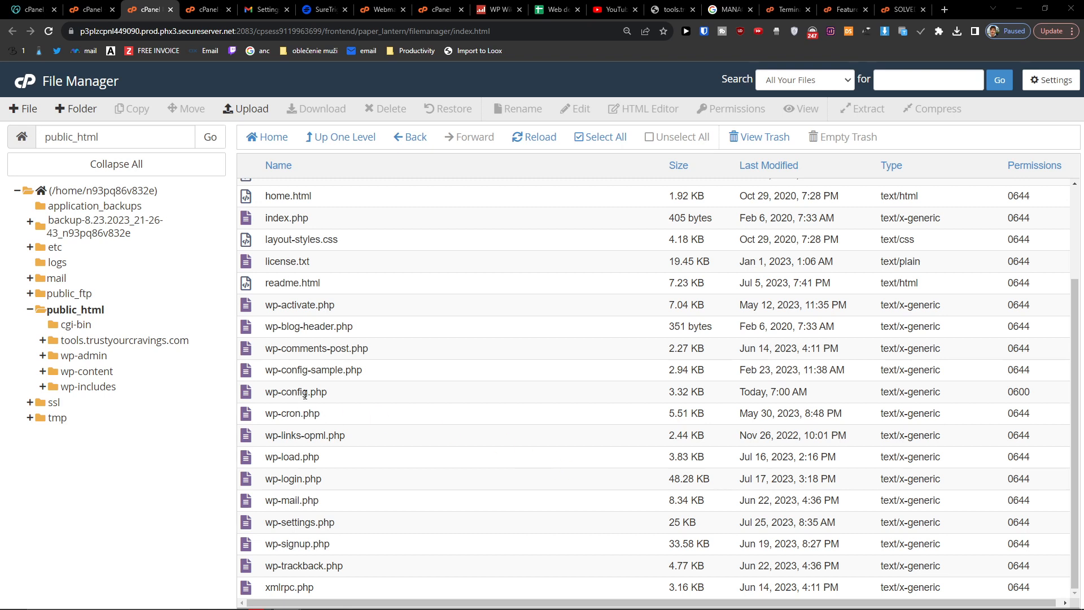
{"action": "left_click", "coordinate": [295, 392]}
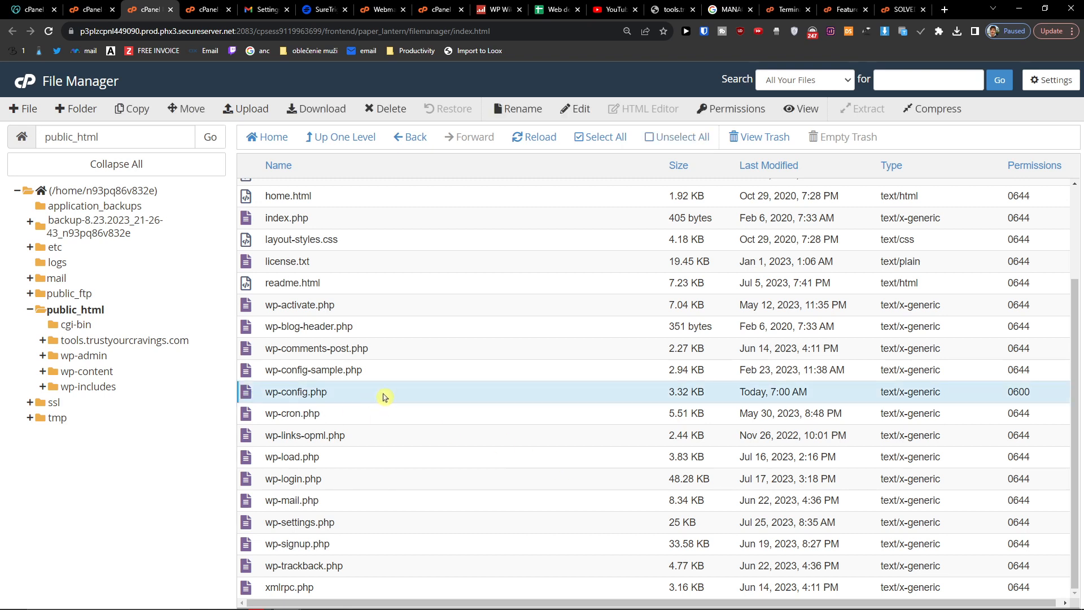
{"action": "right_click", "coordinate": [295, 392]}
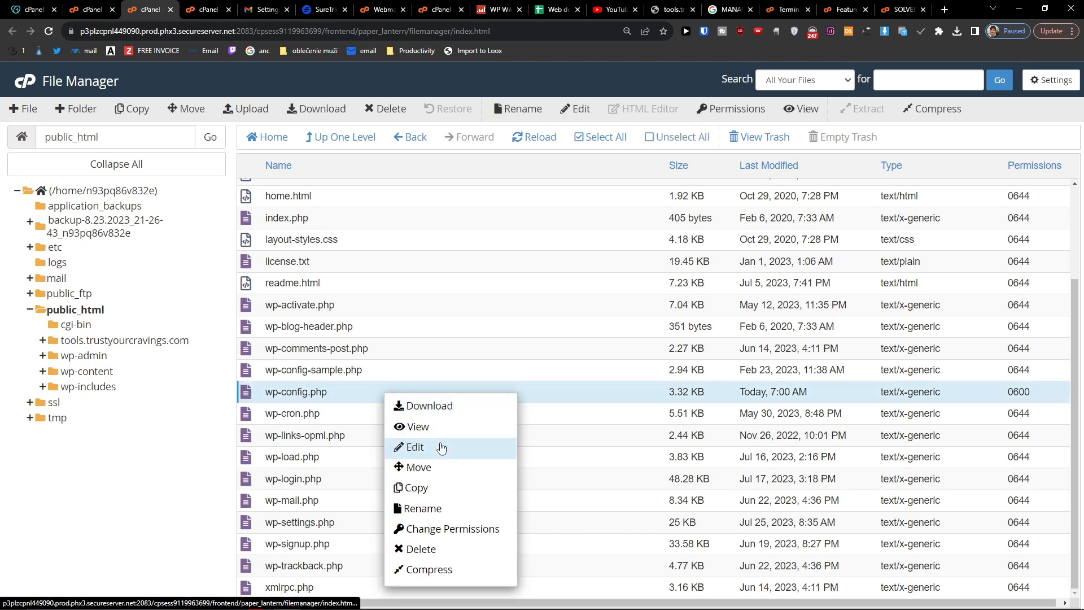
{"action": "left_click", "coordinate": [414, 445]}
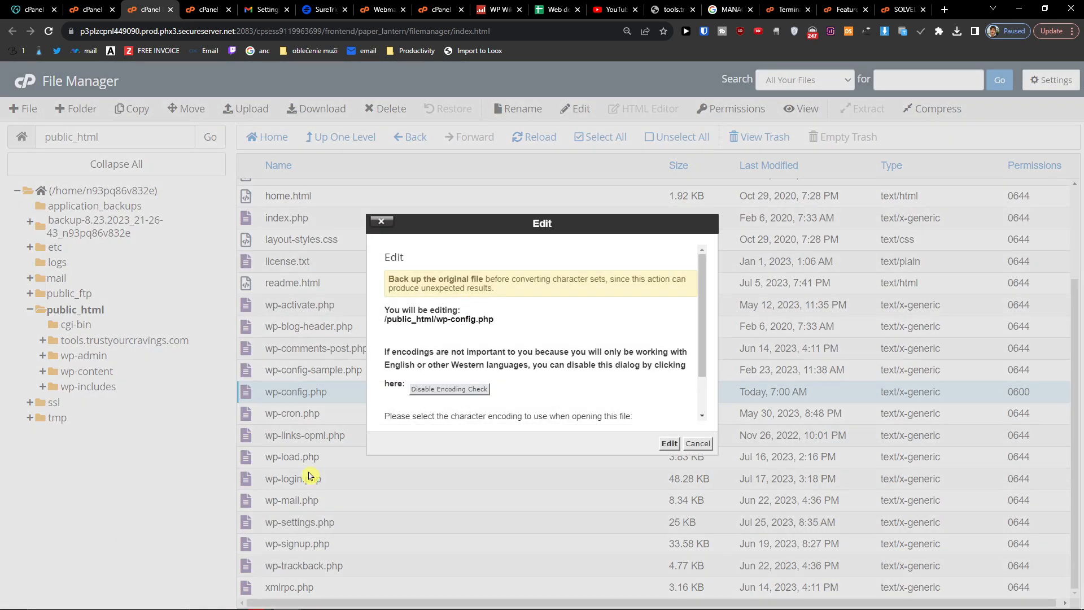
{"action": "left_click", "coordinate": [667, 443]}
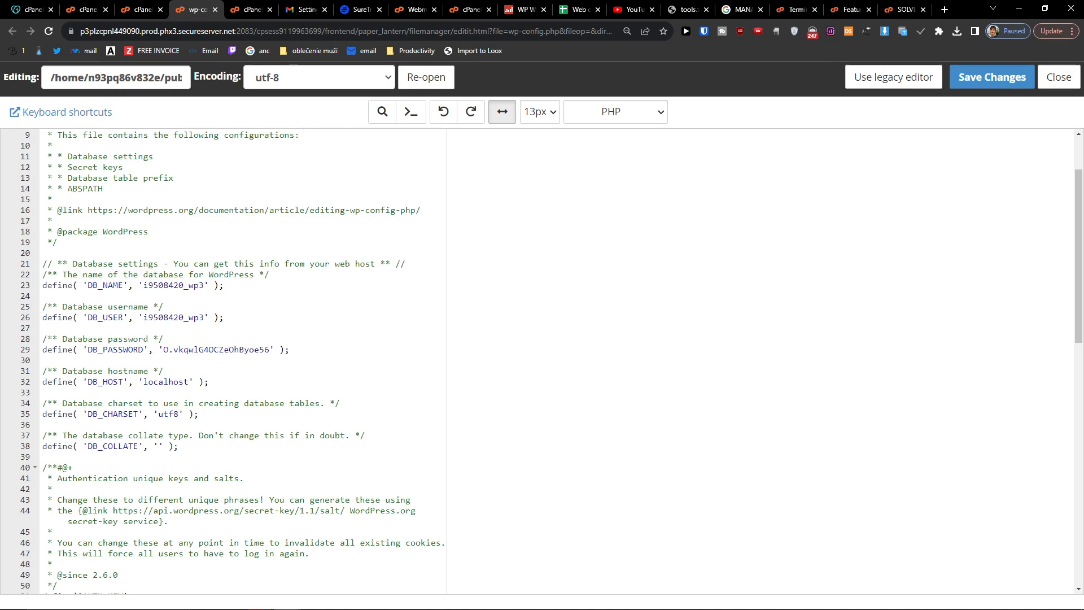
Review the security keys, then bring the DB_NAME, DB_USER, DB_PASSWORD and DB_HOST lines back into view.
{"action": "scroll", "scroll_direction": "down", "scroll_amount": 3}
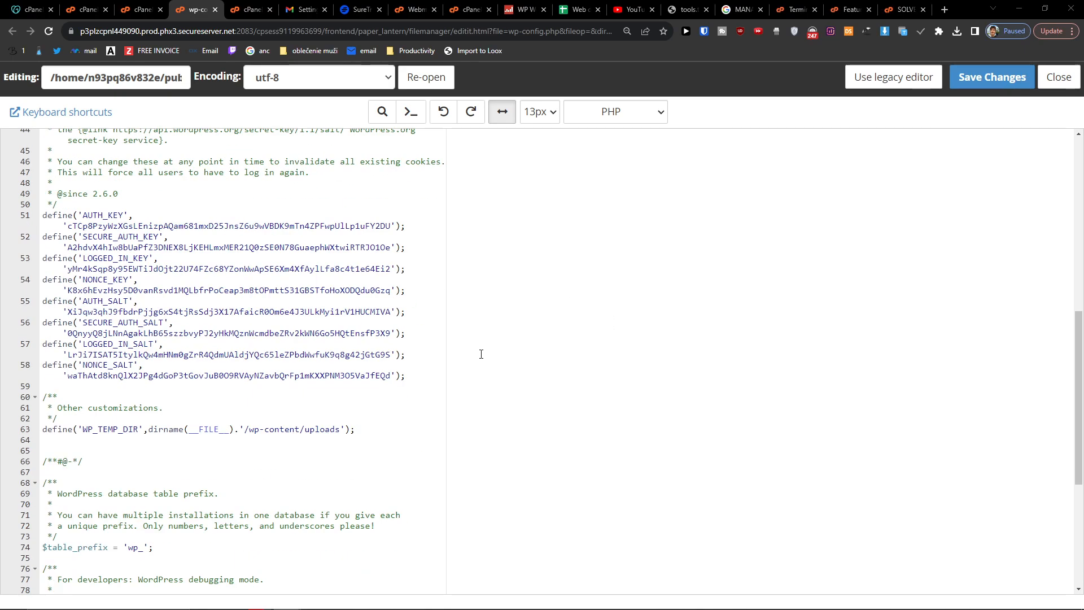
{"action": "scroll", "scroll_direction": "down", "scroll_amount": 3}
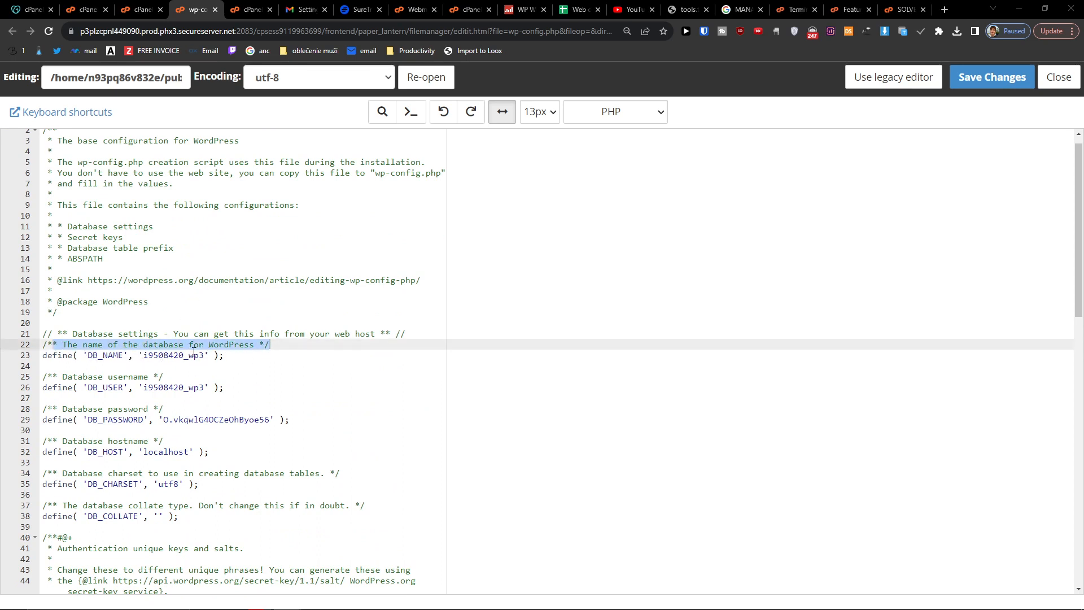
{"action": "left_click", "coordinate": [221, 355]}
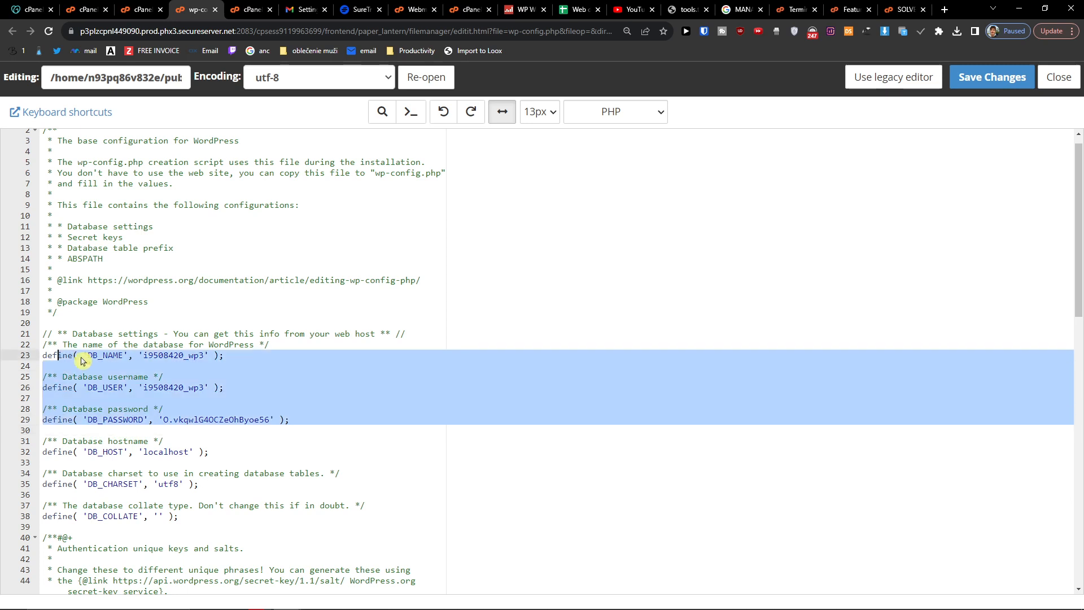
{"action": "left_click", "coordinate": [162, 441]}
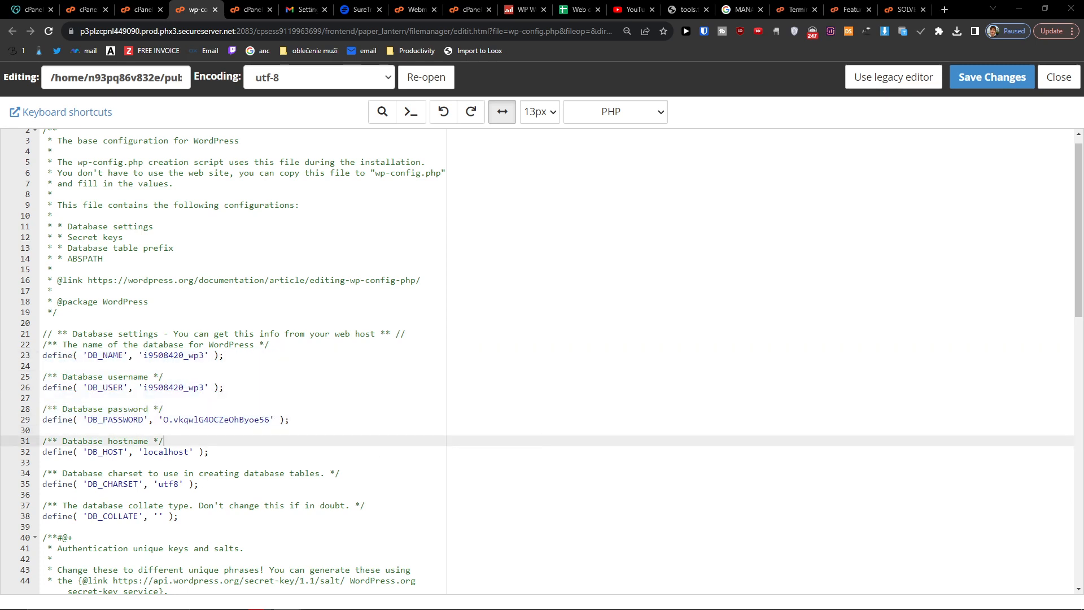